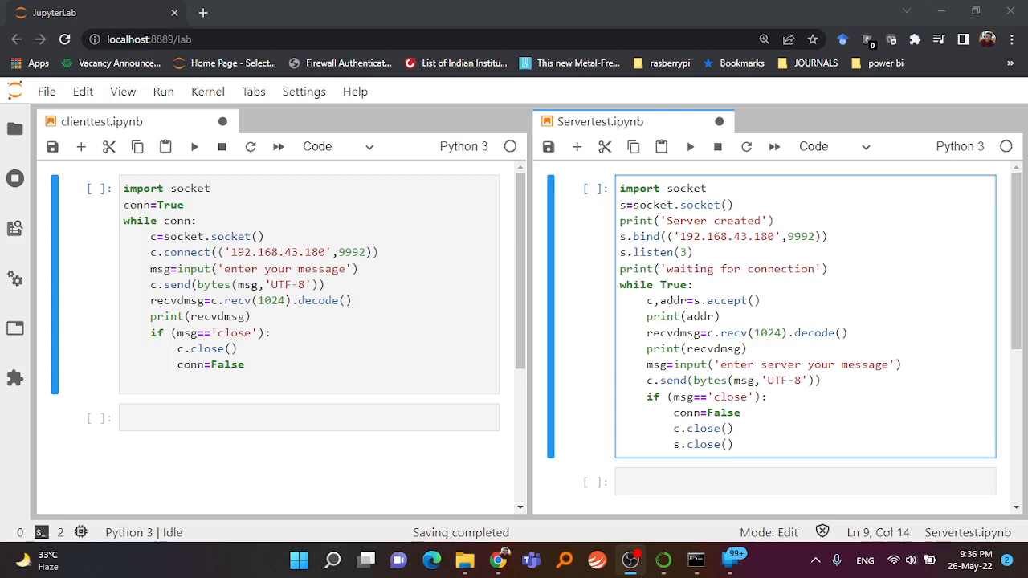
mouse_move(946, 386)
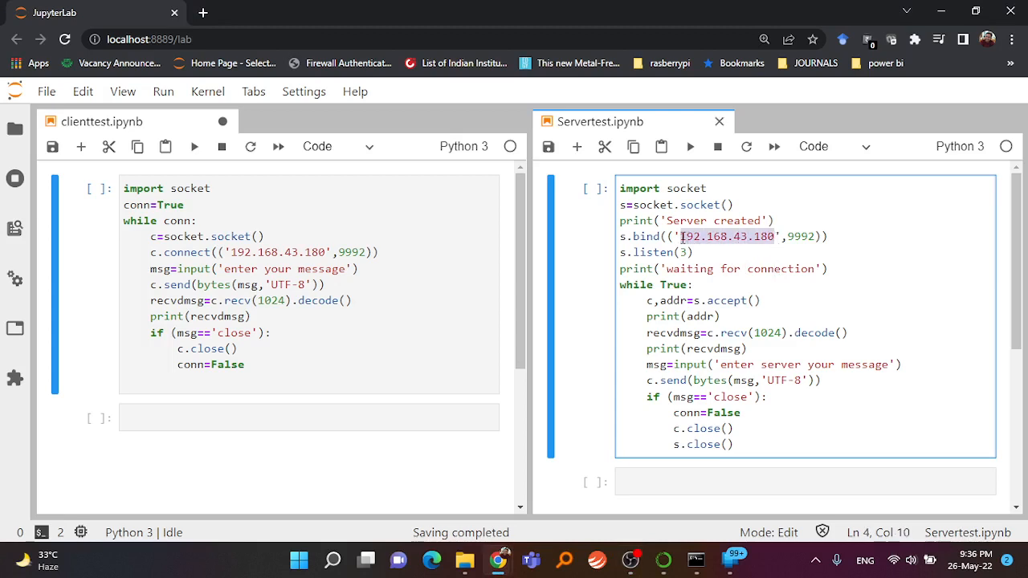
Step: Run ipconfig and select the Wi-Fi IPv4 address 192.168.43.180 in the output
click(695, 252)
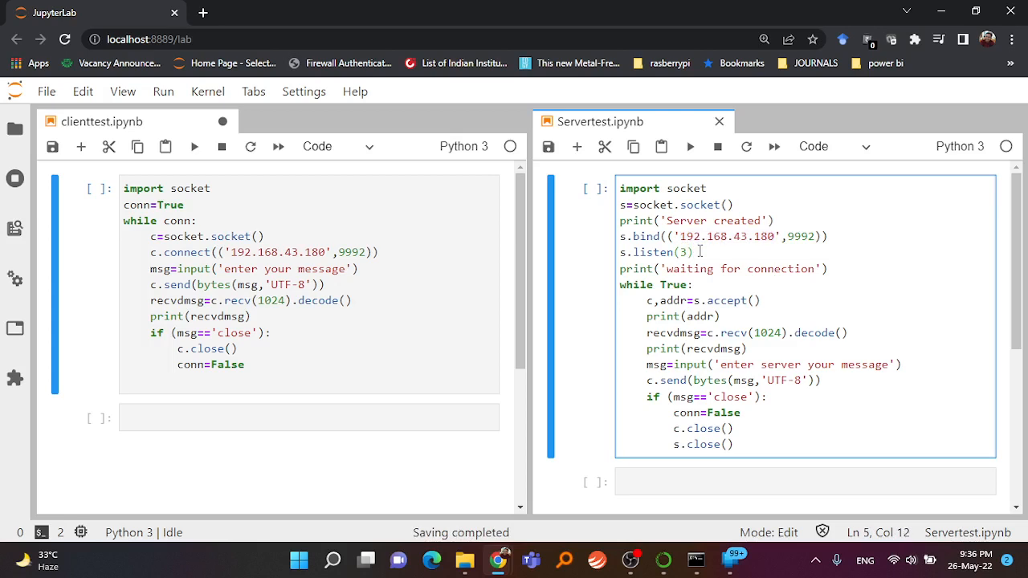
mouse_move(739, 300)
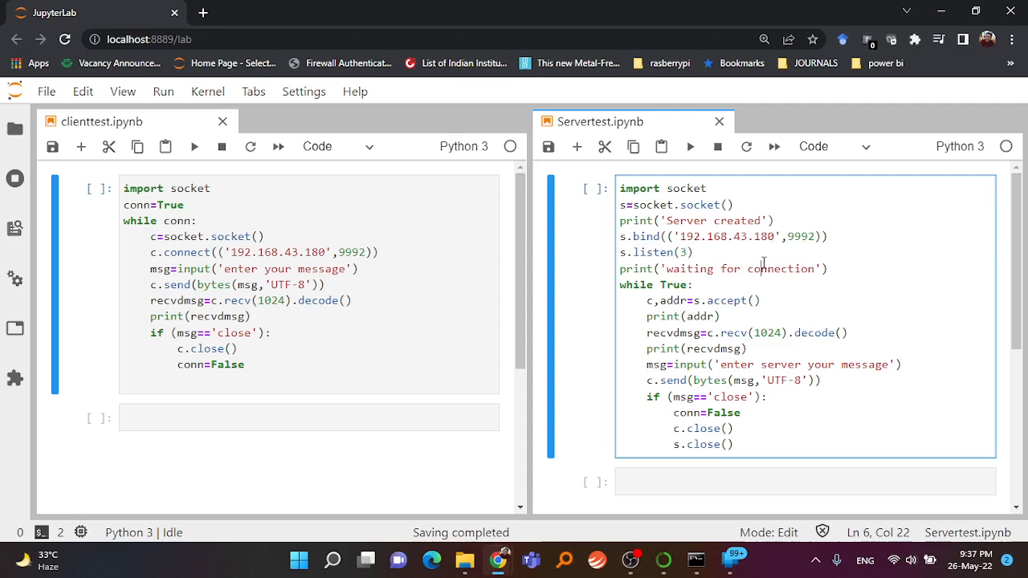
mouse_move(711, 492)
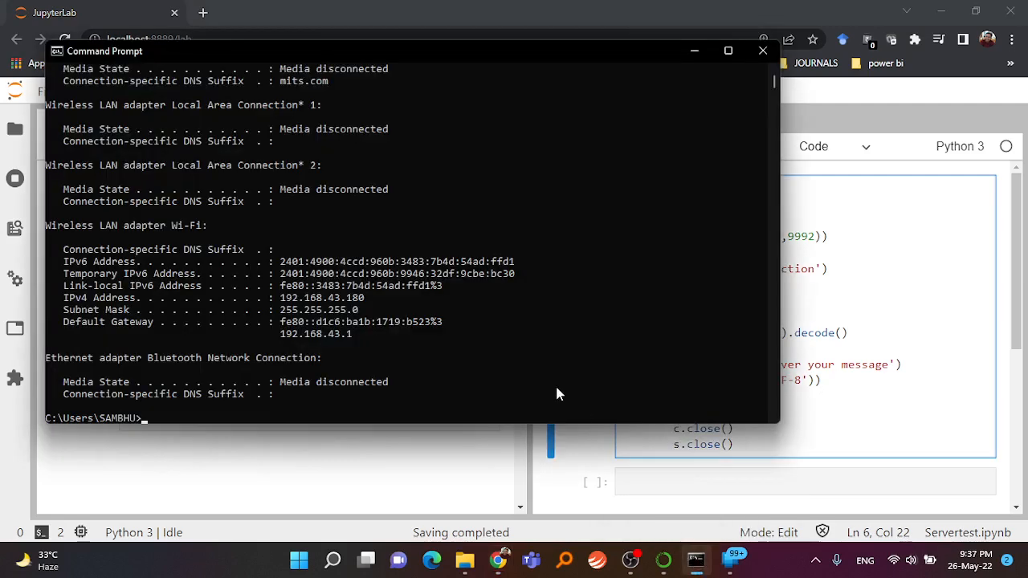
text(p)
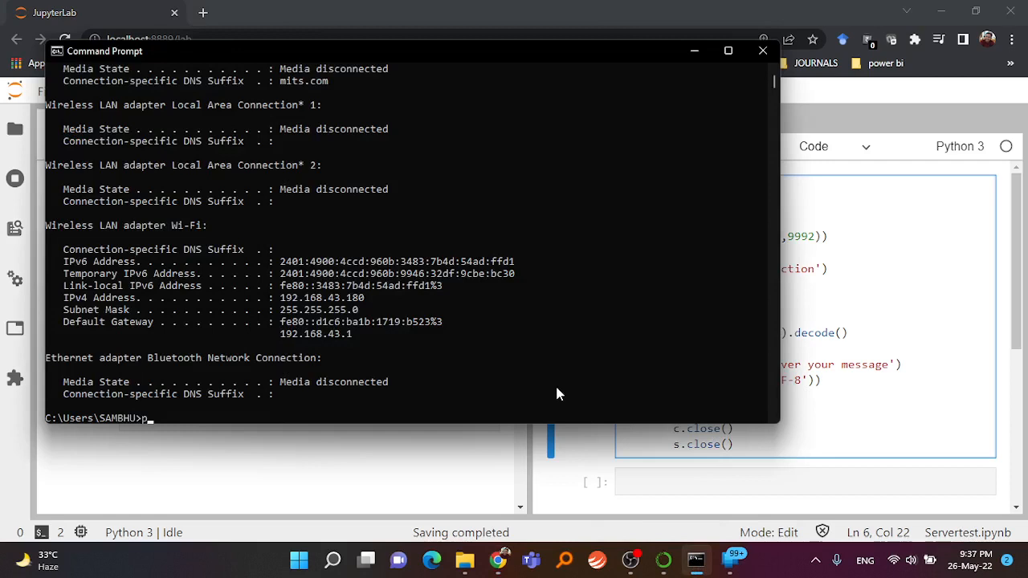
text(ipcon)
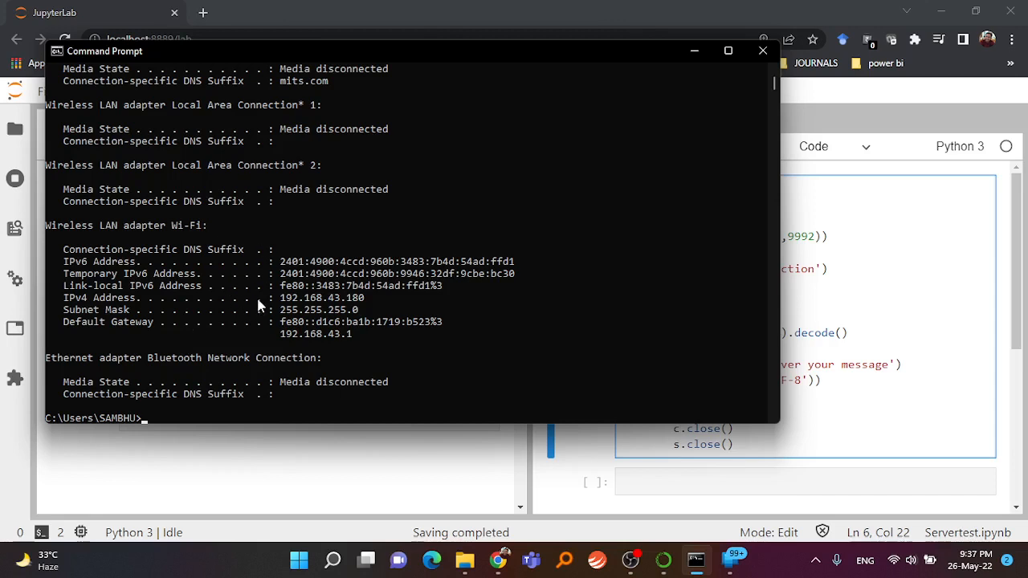
mouse_move(233, 306)
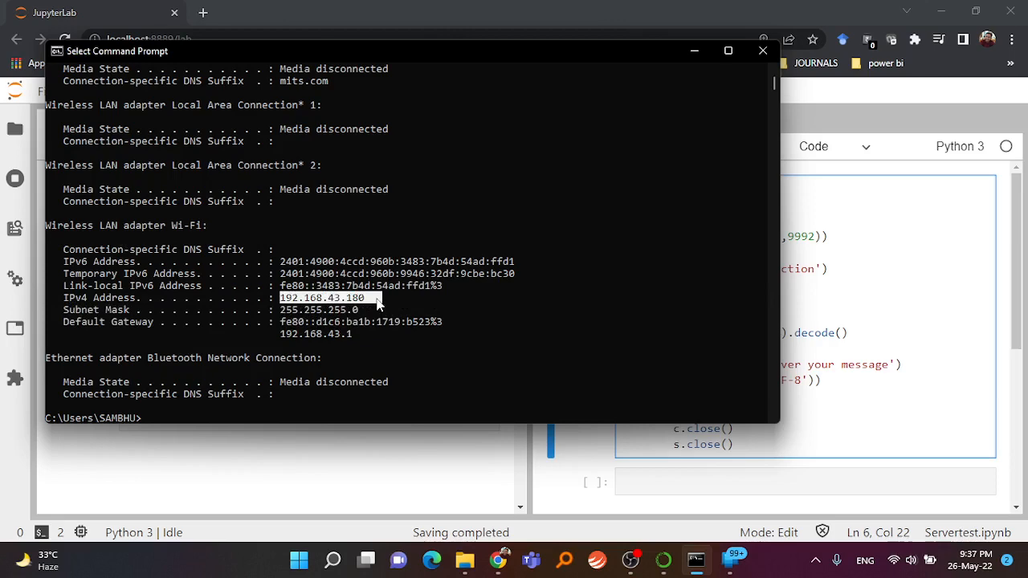
click(762, 50)
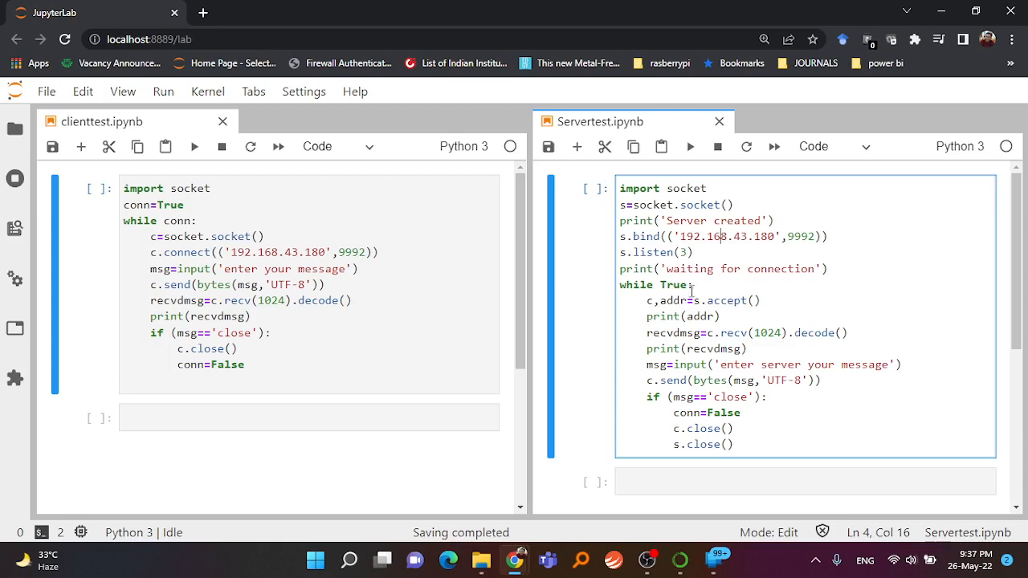
mouse_move(699, 287)
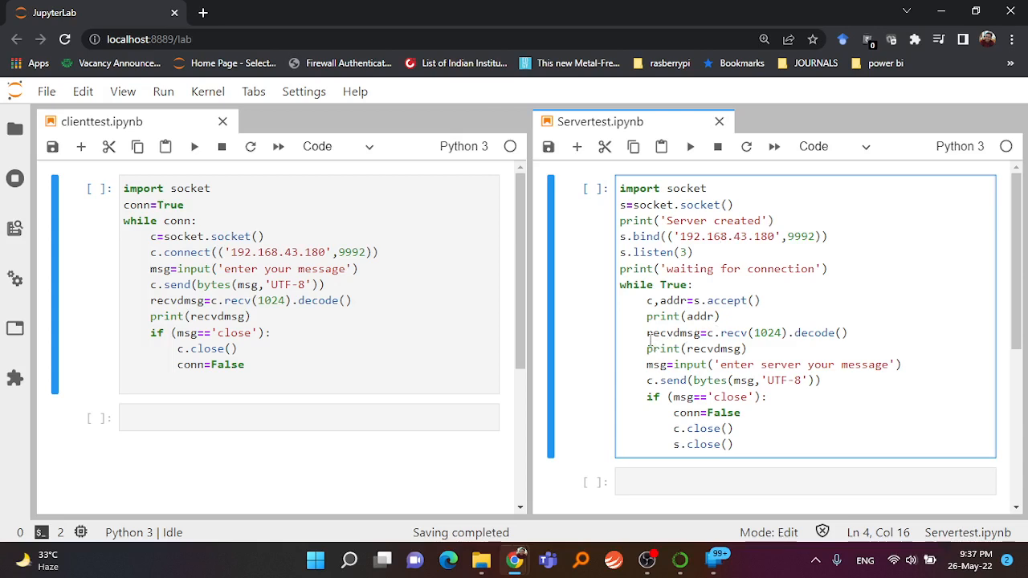
mouse_move(390, 292)
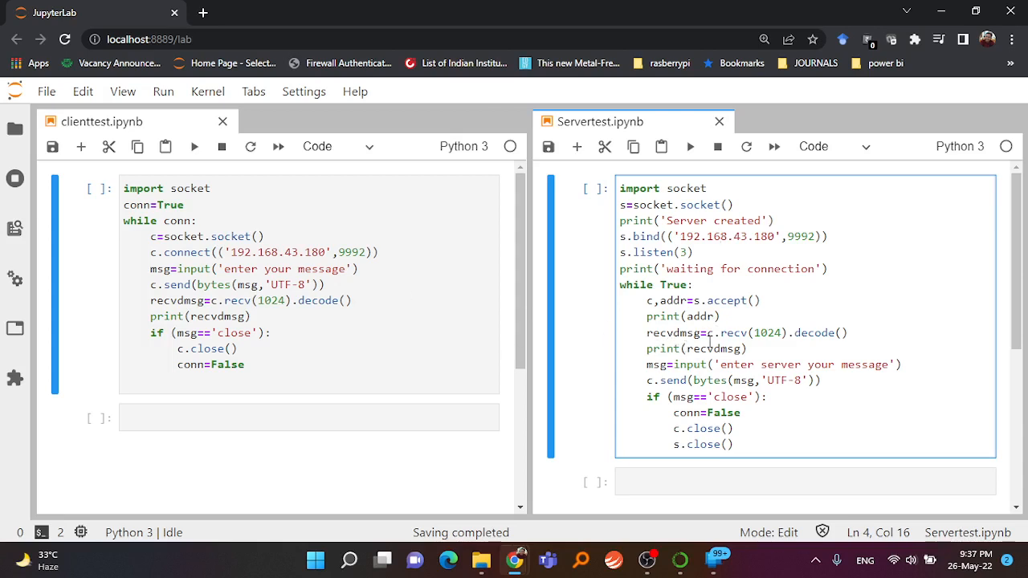
mouse_move(752, 348)
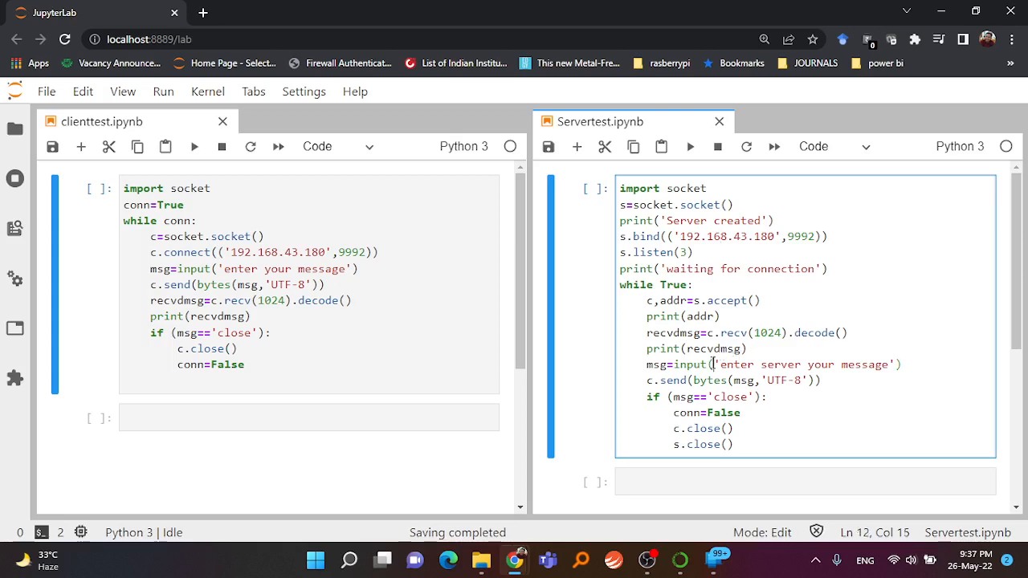
Step: Select the Servertest.ipynb code cell and run the server socket code
click(681, 380)
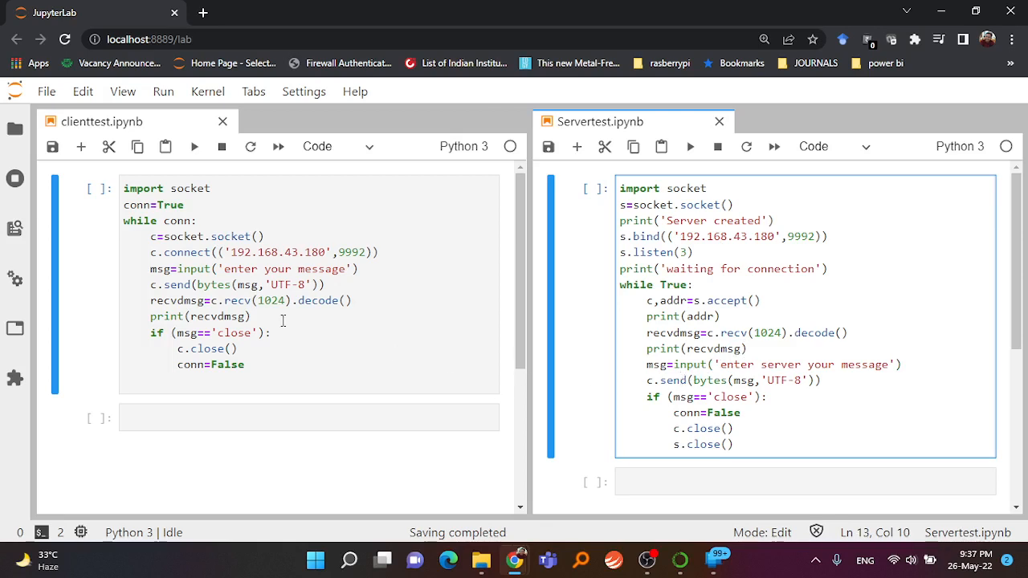
click(324, 300)
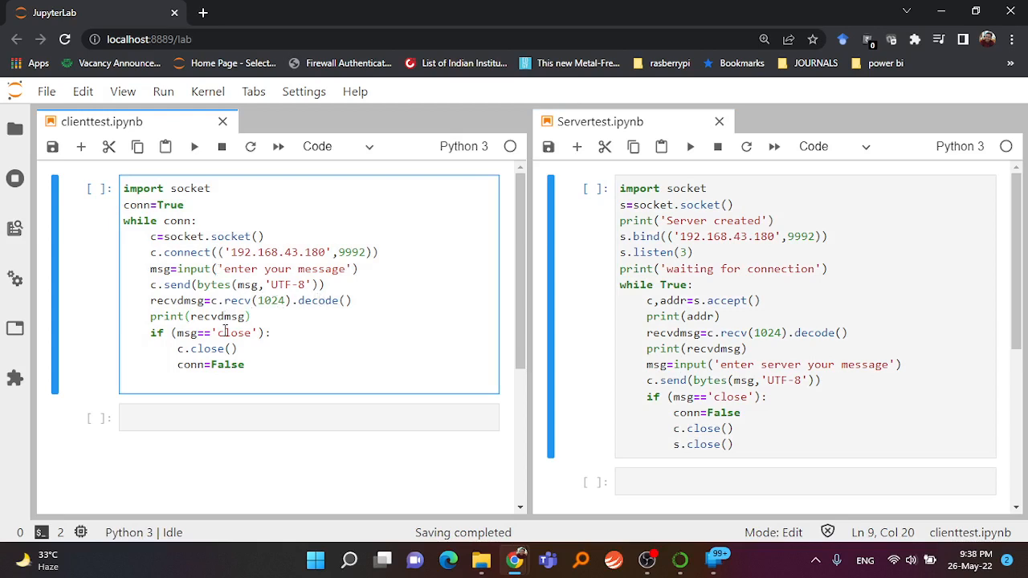
click(701, 267)
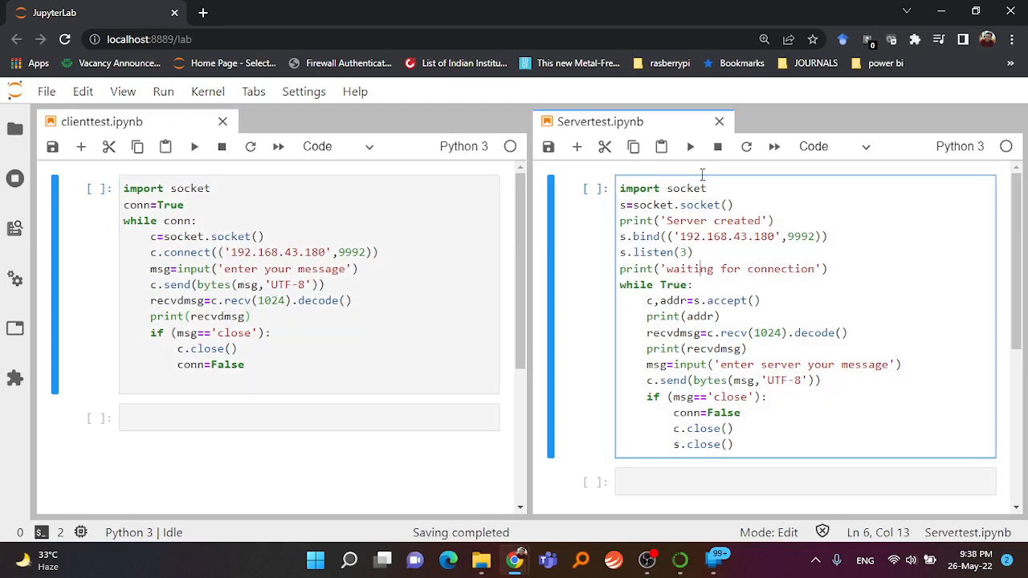
click(689, 146)
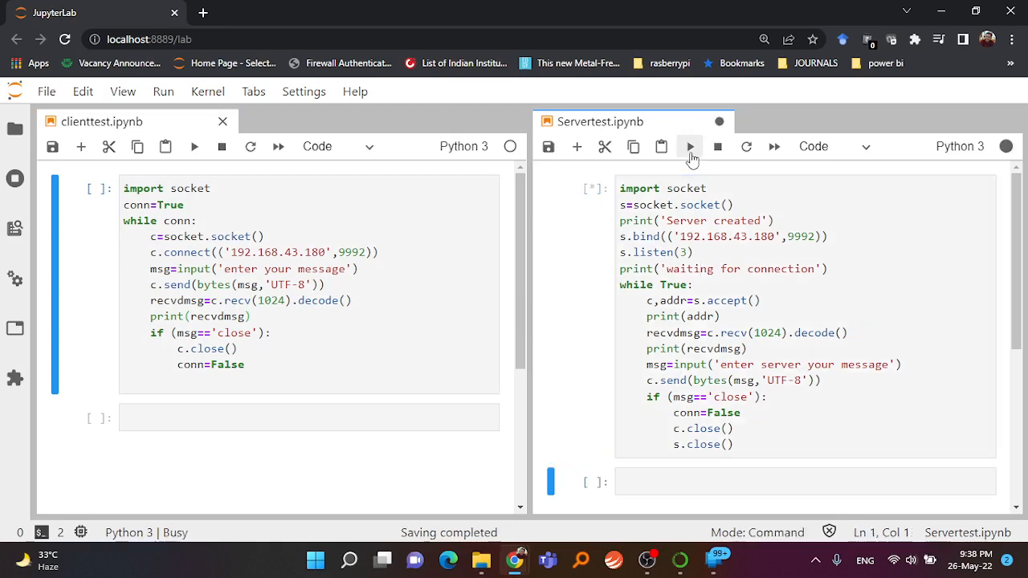
Step: Run the client notebook and exchange 'hello', 'hii' and 'am fine' with the server
click(690, 147)
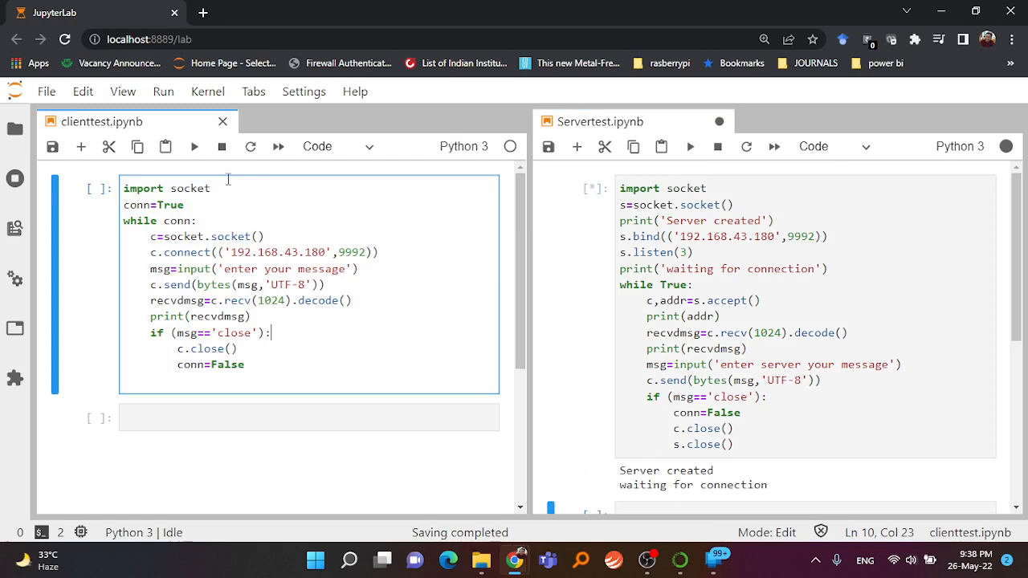
click(194, 146)
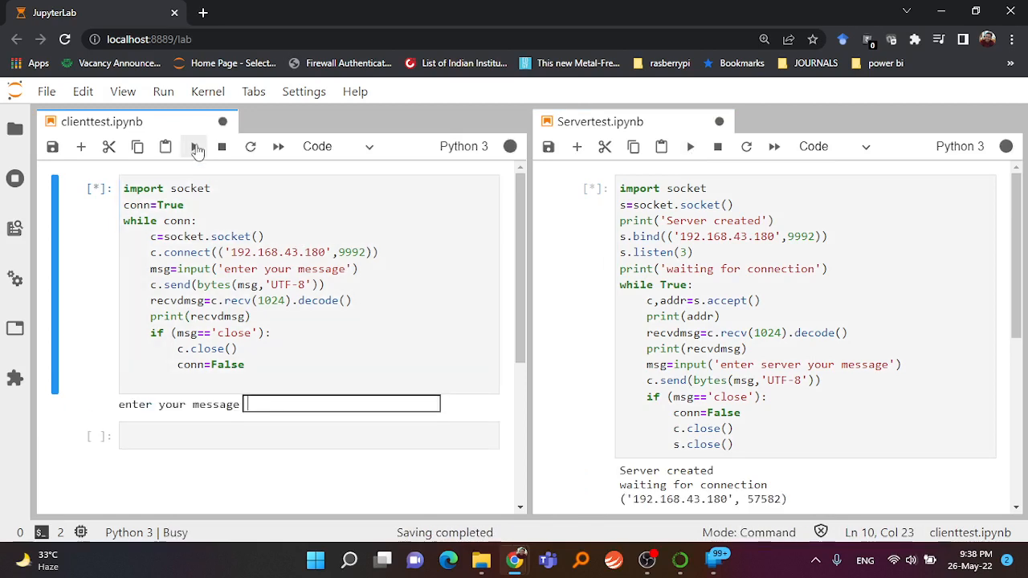
text(hello)
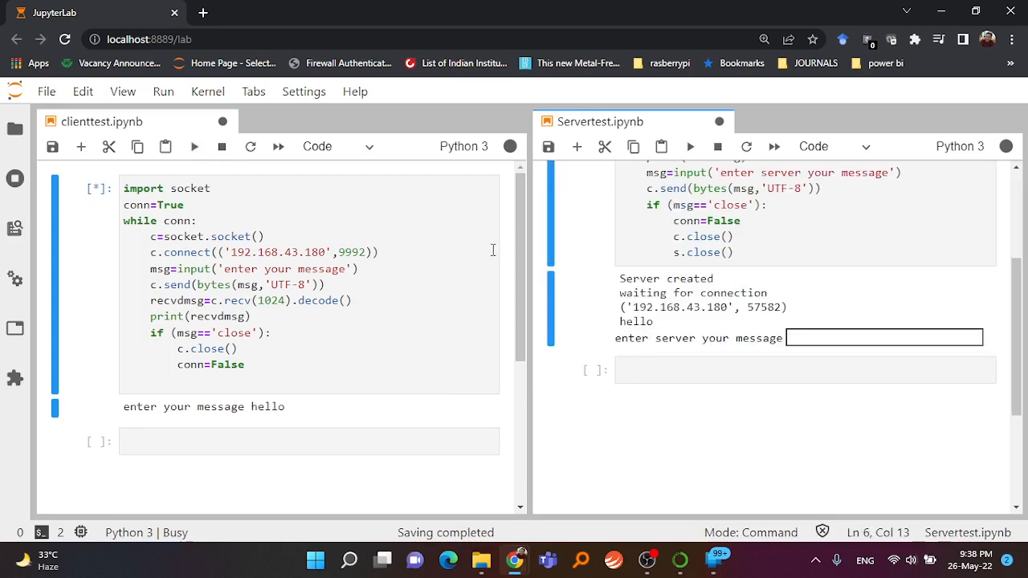
mouse_move(790, 364)
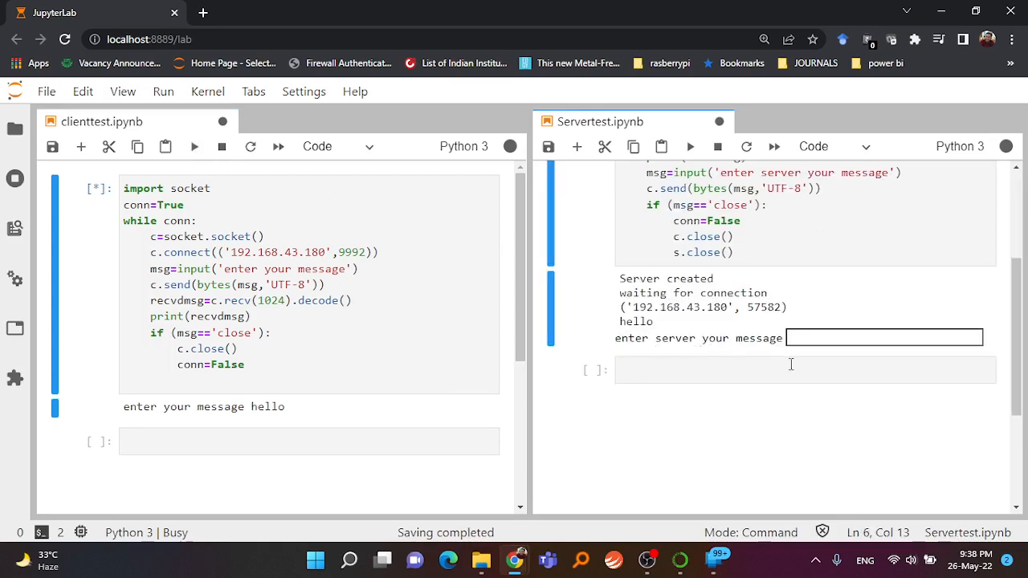
text(hii)
text(how are you)
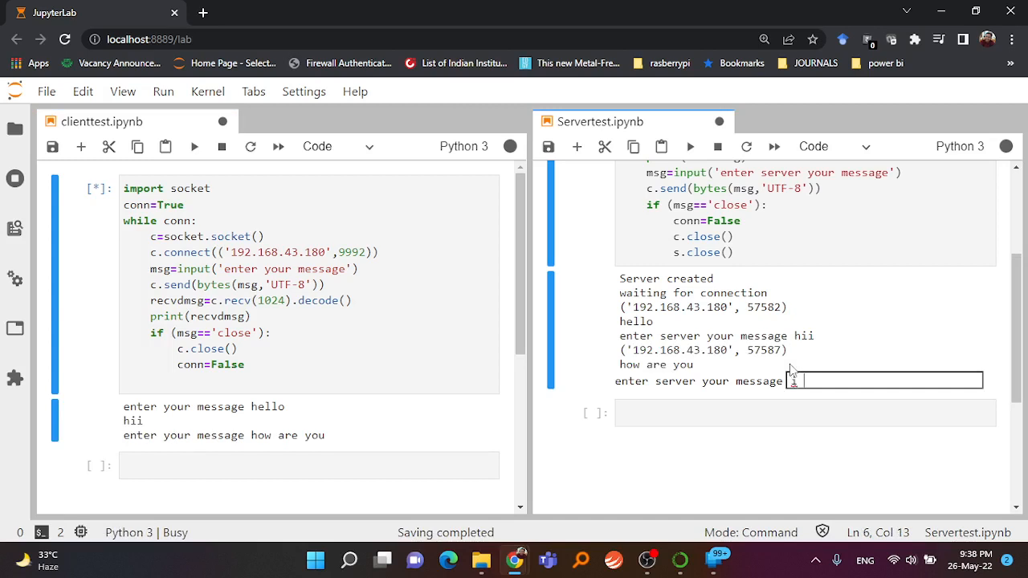
text(am fine)
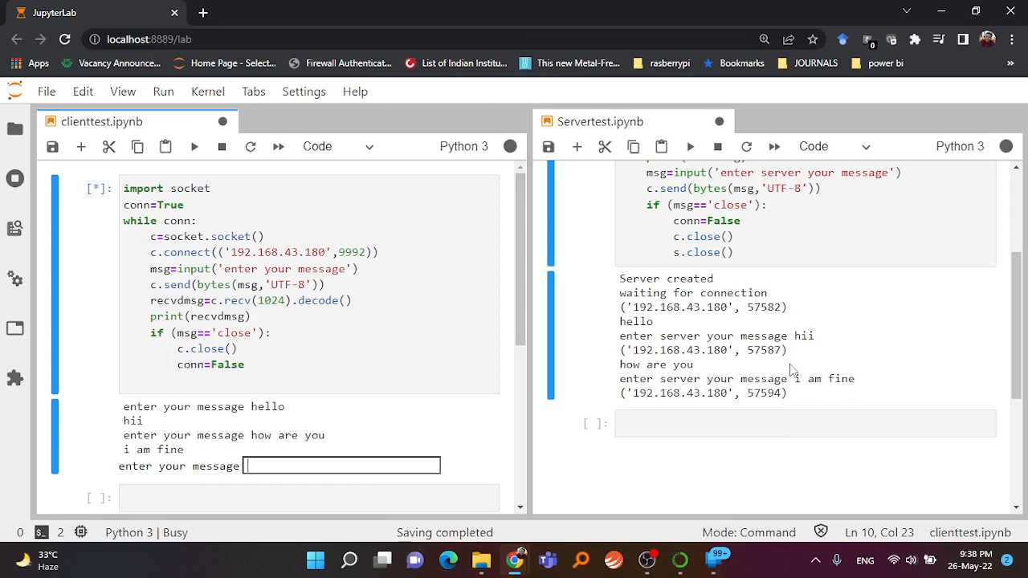
Step: Send 'close' from the client, then enter 'close' in the server input box
text(cl)
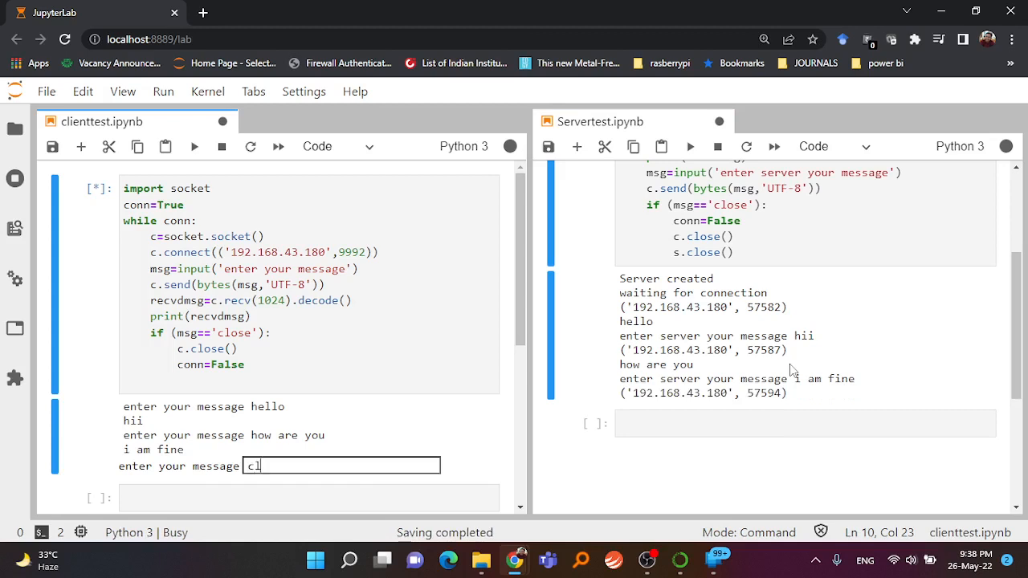
key(Enter)
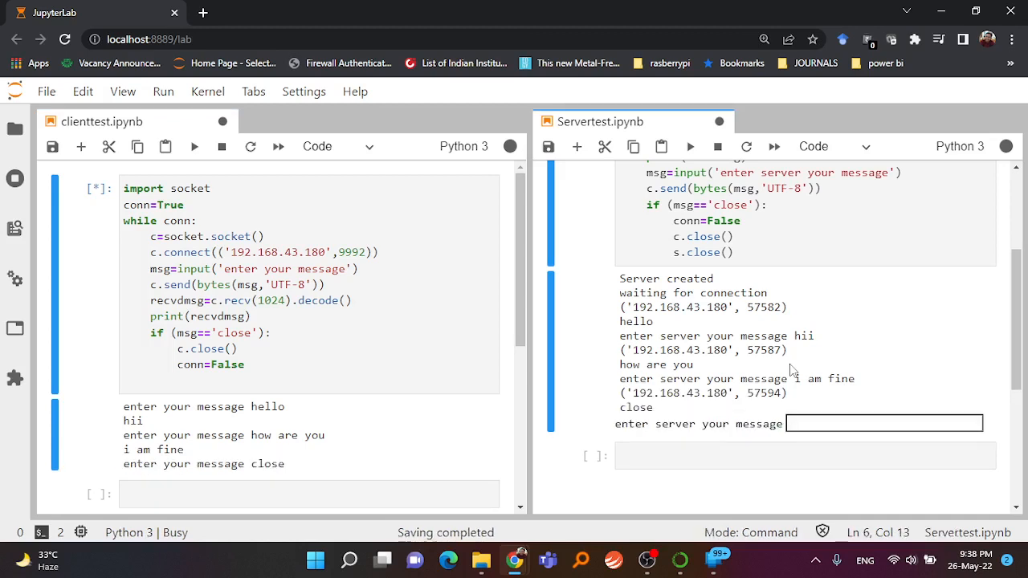
text(close)
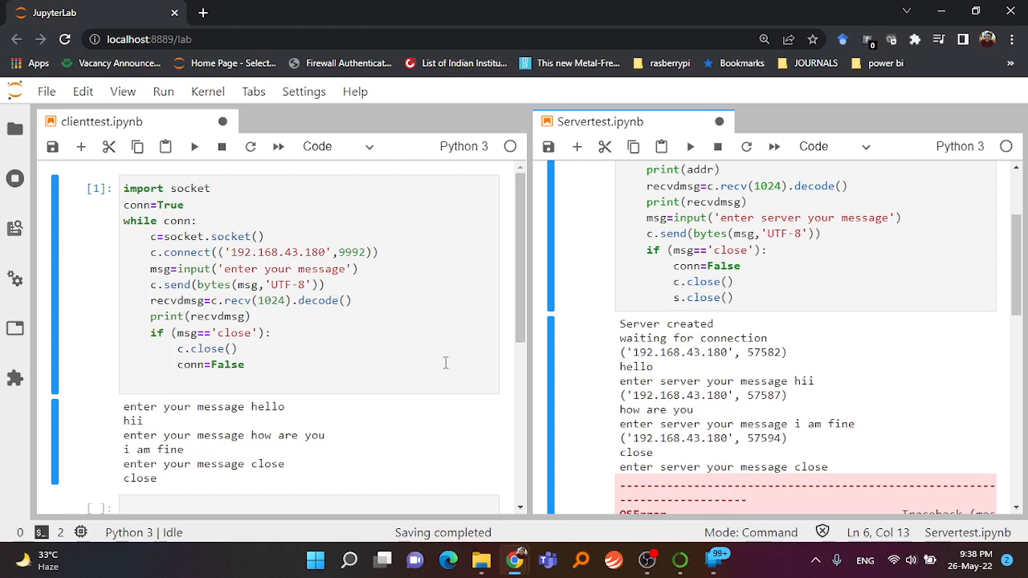
Step: Rerun the Servertest.ipynb code cell so it prints 'Server created' again
scroll(down, 3)
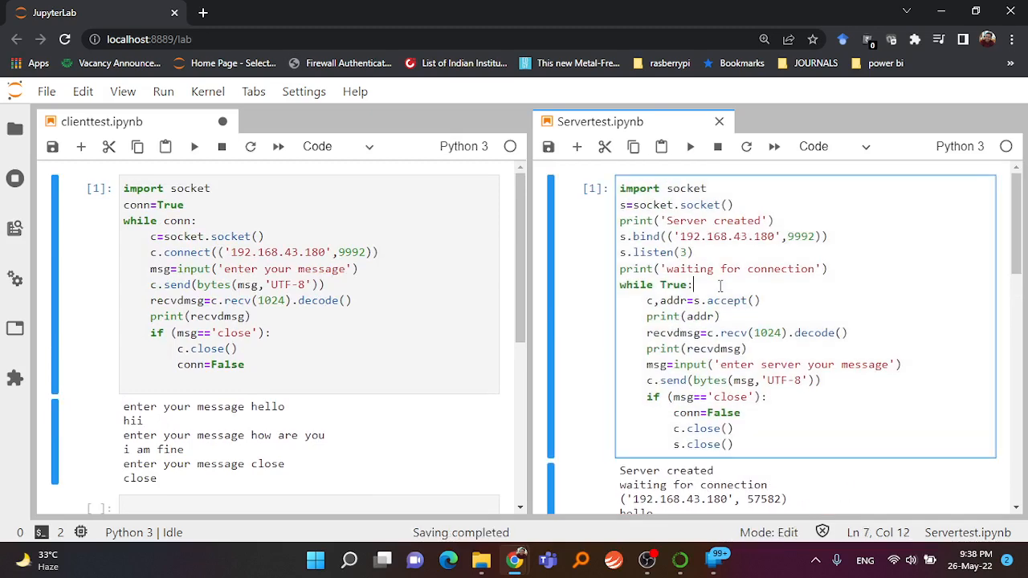
click(689, 146)
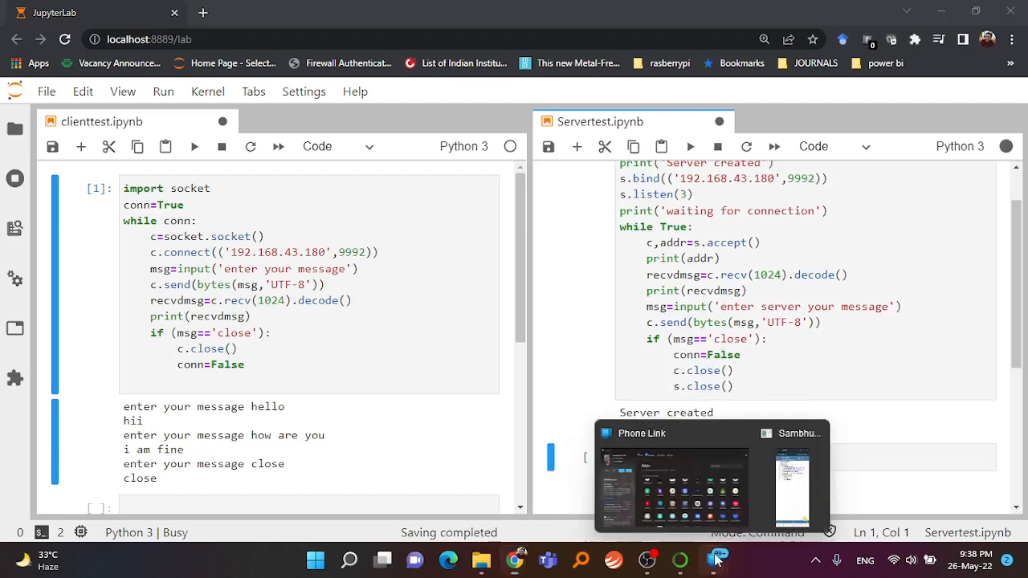
Step: Chat with the phone's client.py from the server notebook, replying 'i am fine'
click(792, 482)
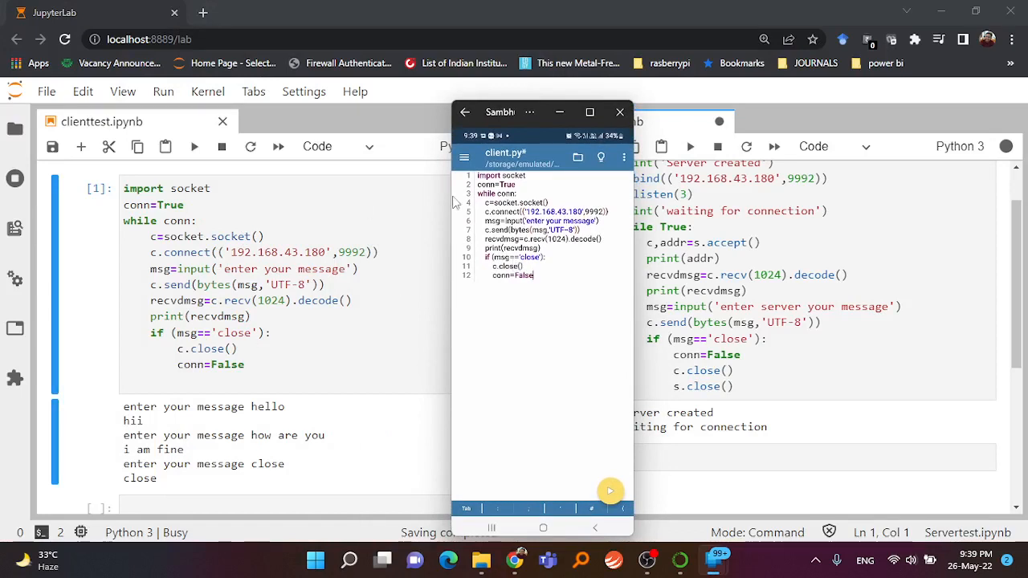
mouse_move(466, 223)
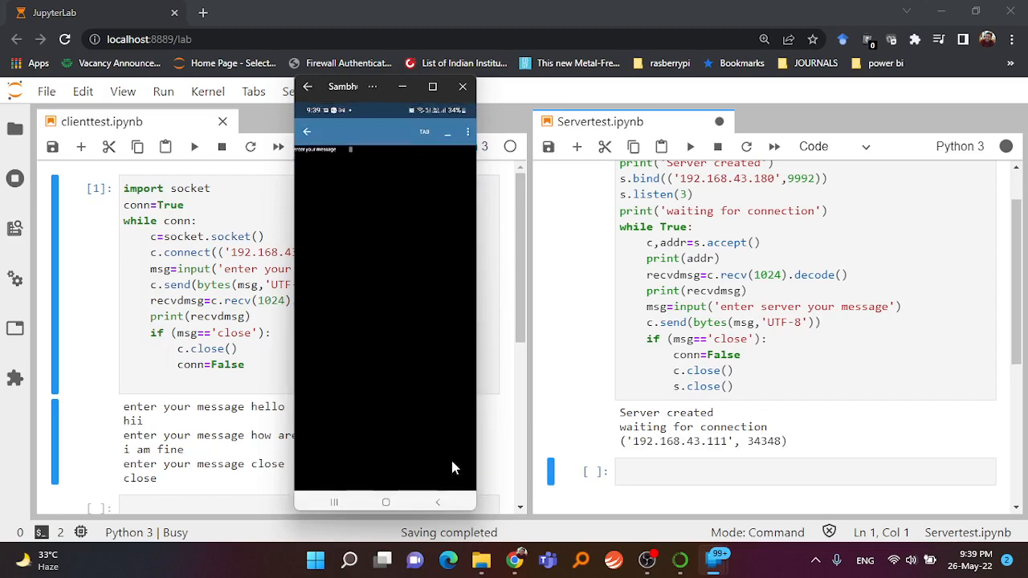
mouse_move(399, 251)
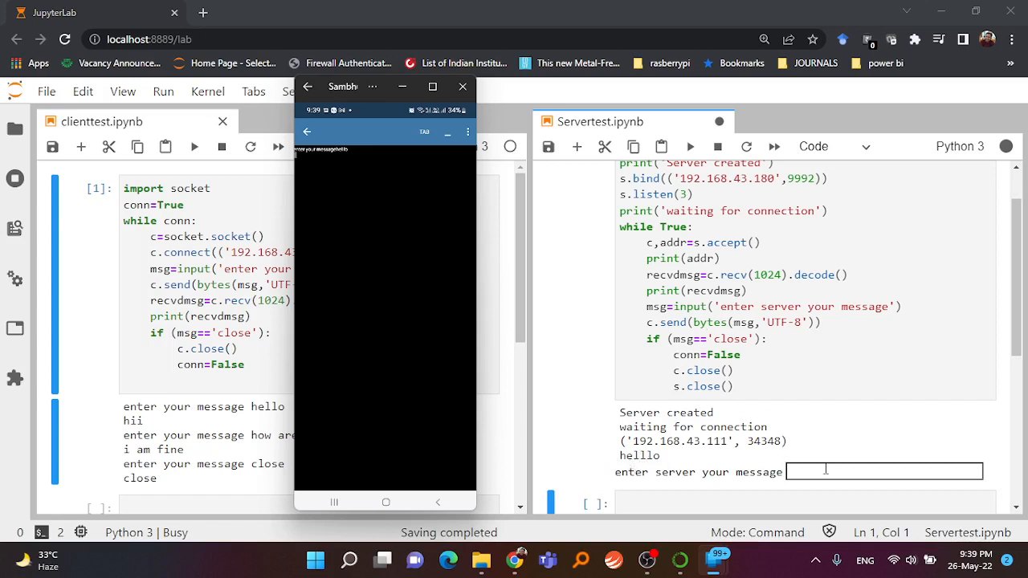
click(462, 86)
text(hiii)
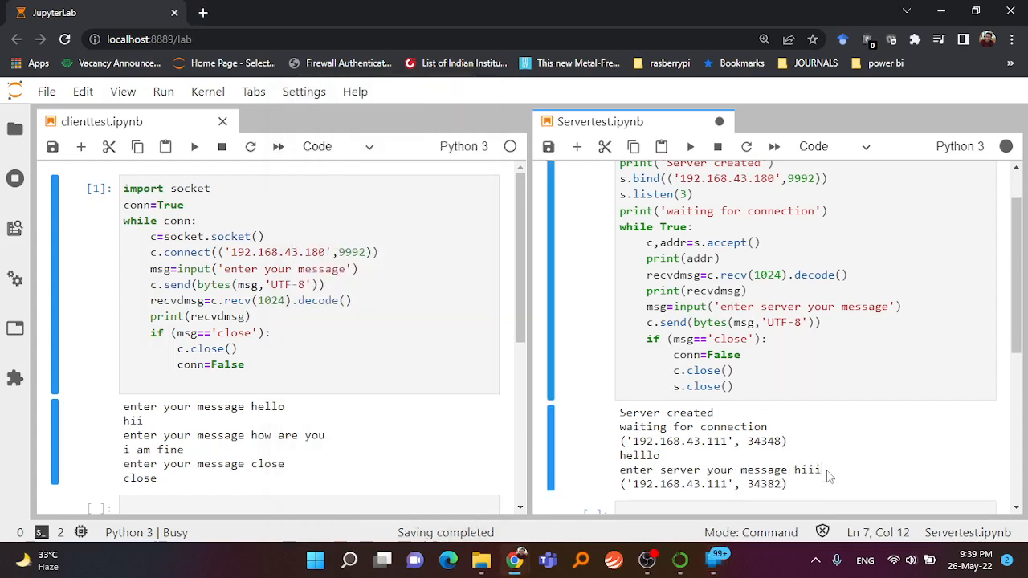
scroll(down, 3)
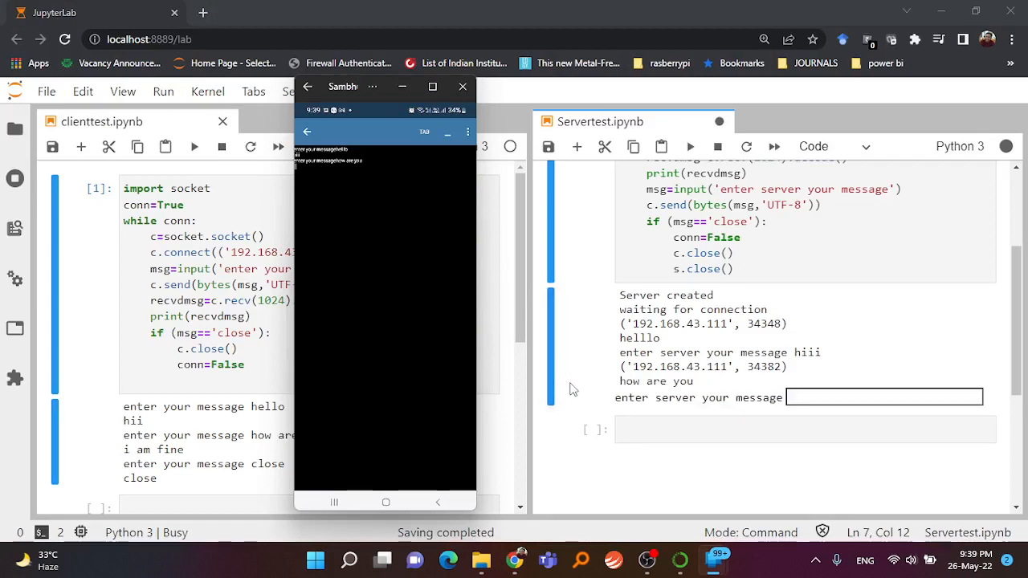
mouse_move(561, 271)
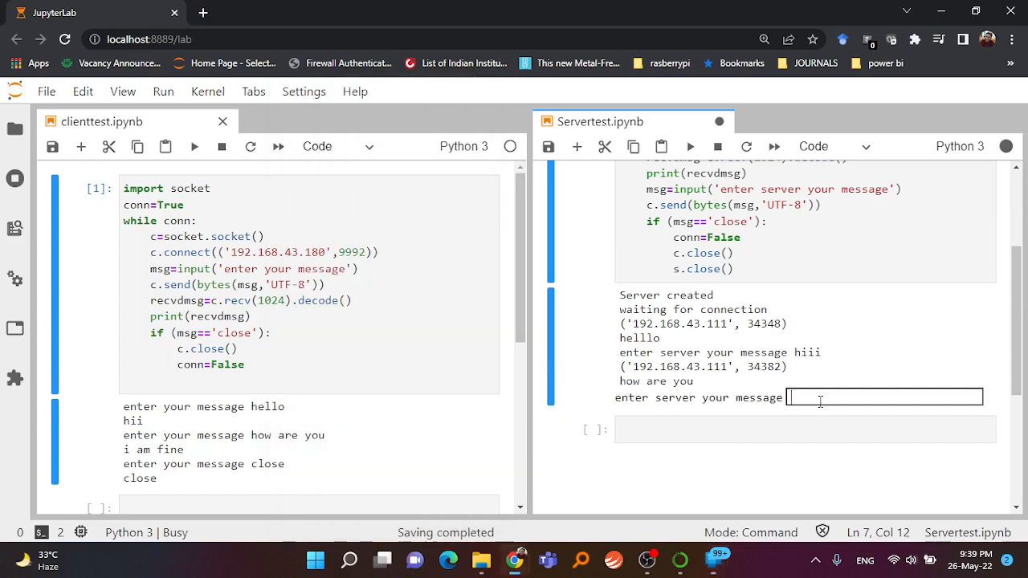
text(i am fine)
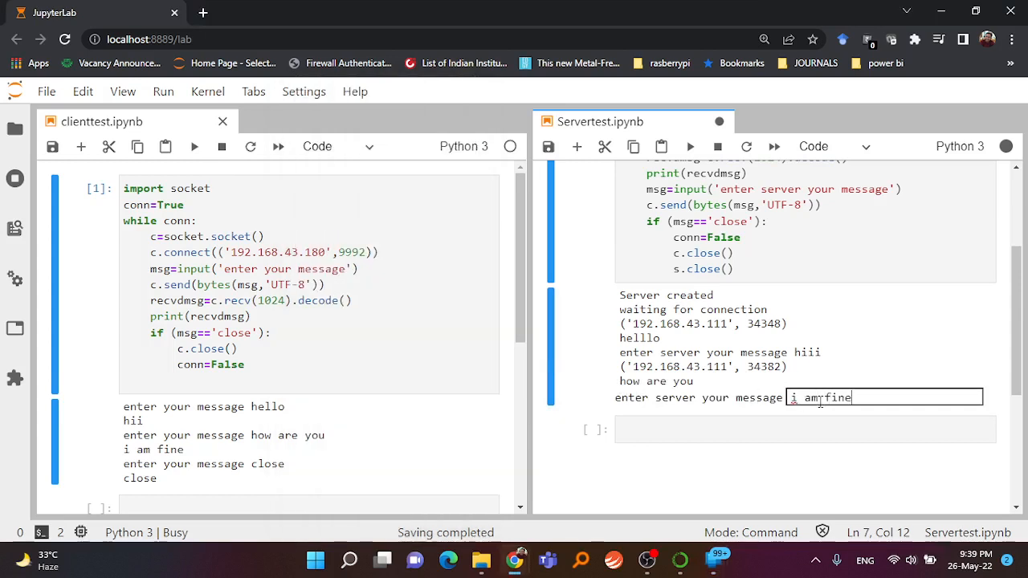
key(Enter)
text(close)
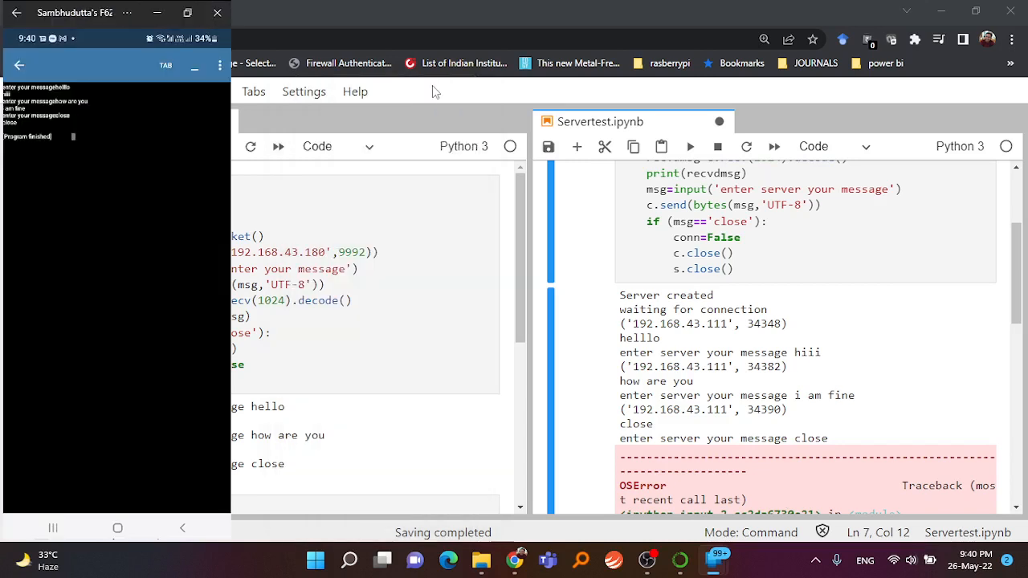
mouse_move(46, 144)
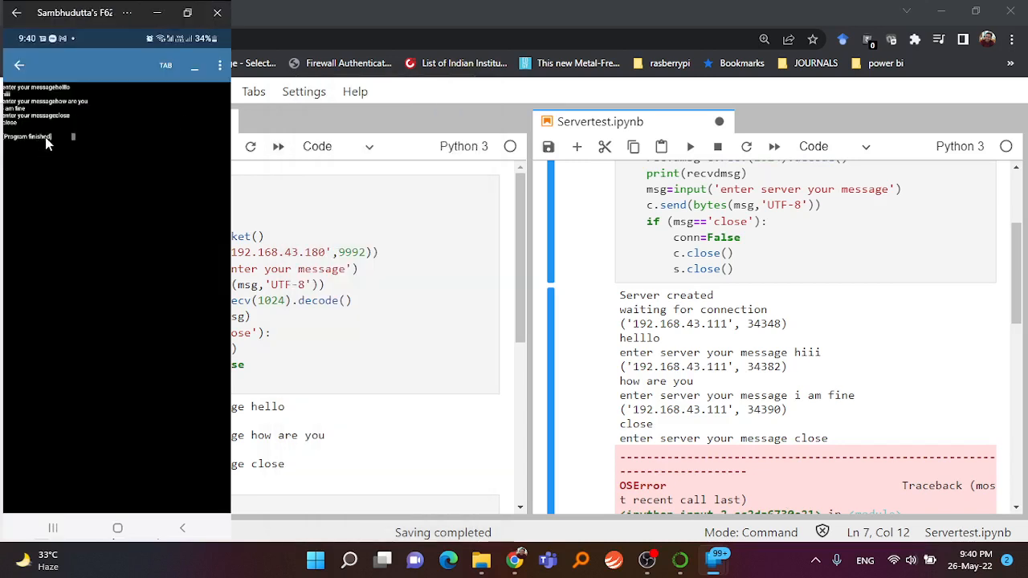
mouse_move(91, 149)
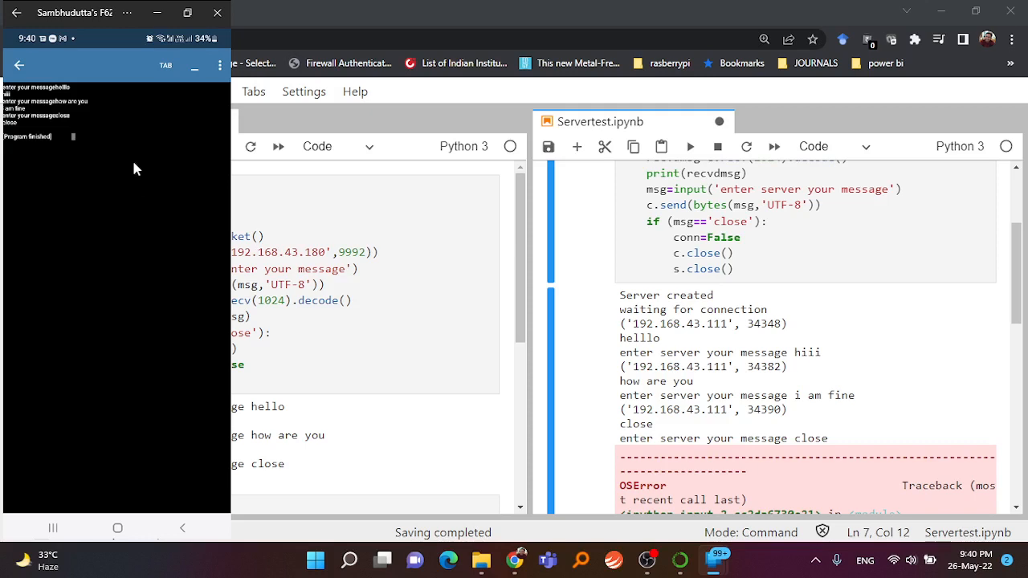
mouse_move(51, 99)
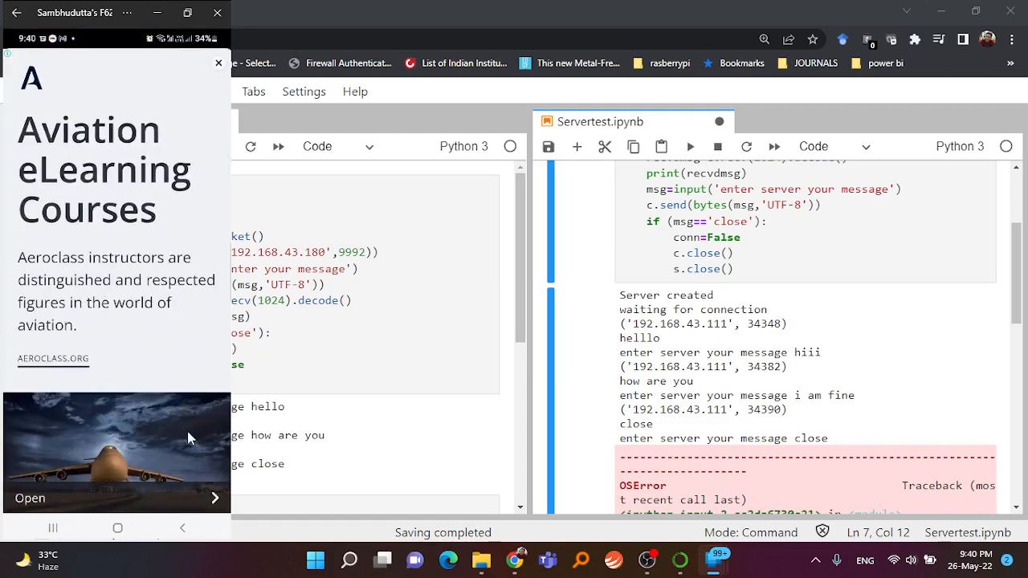
mouse_move(218, 62)
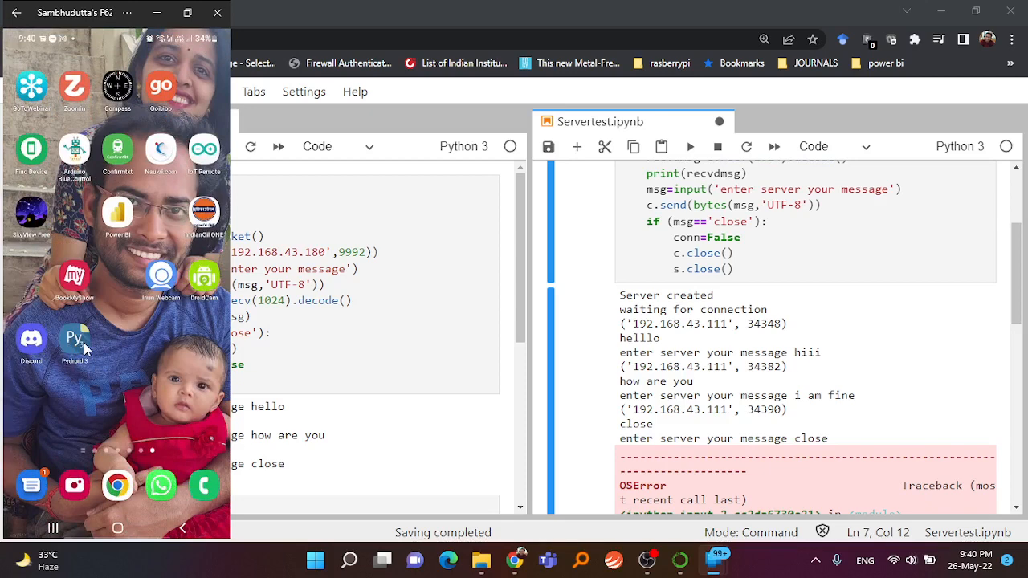
Step: Tap the Pydroid 3 icon on the phone to reopen client.py
click(74, 337)
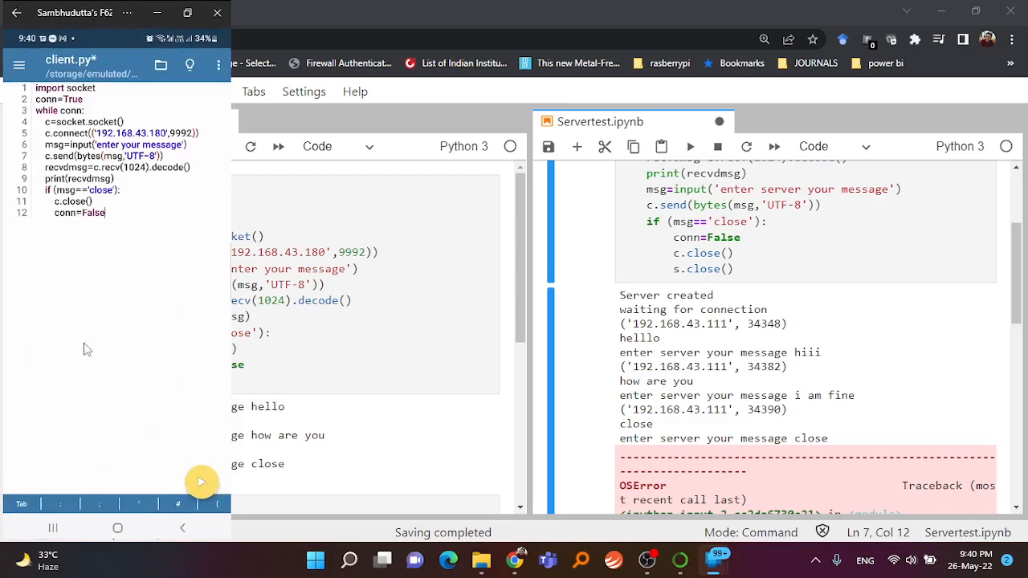
mouse_move(112, 221)
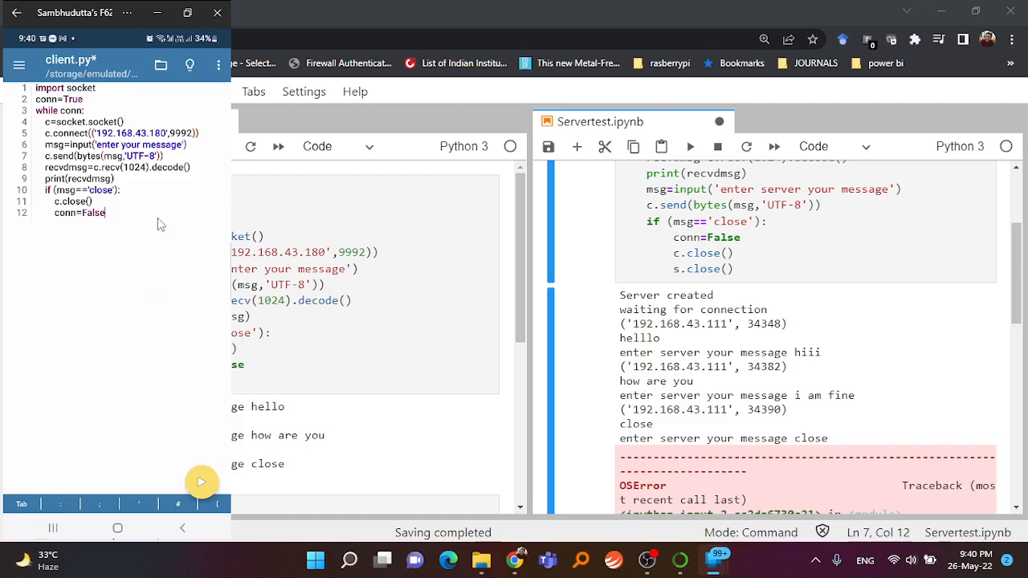
mouse_move(718, 122)
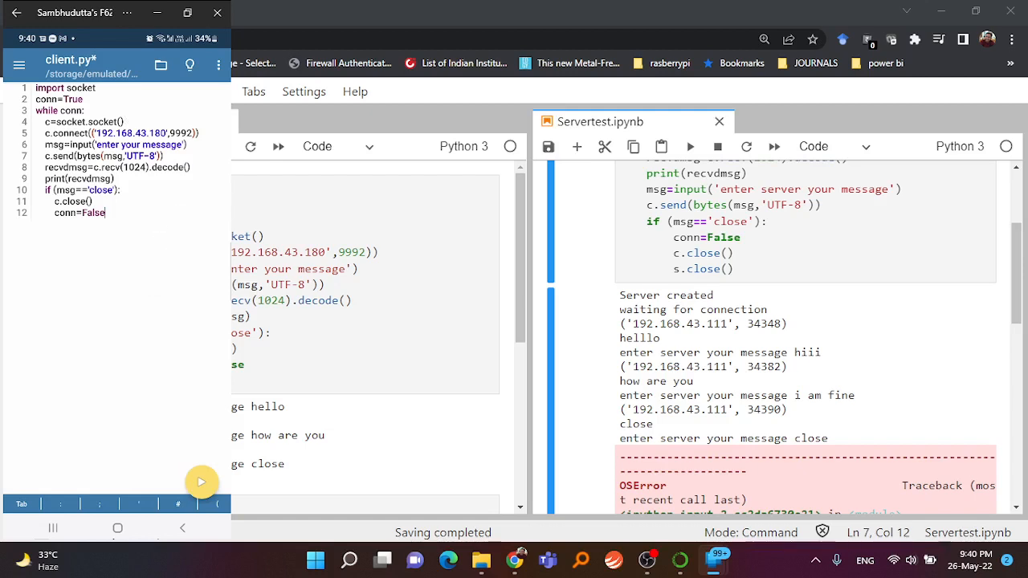